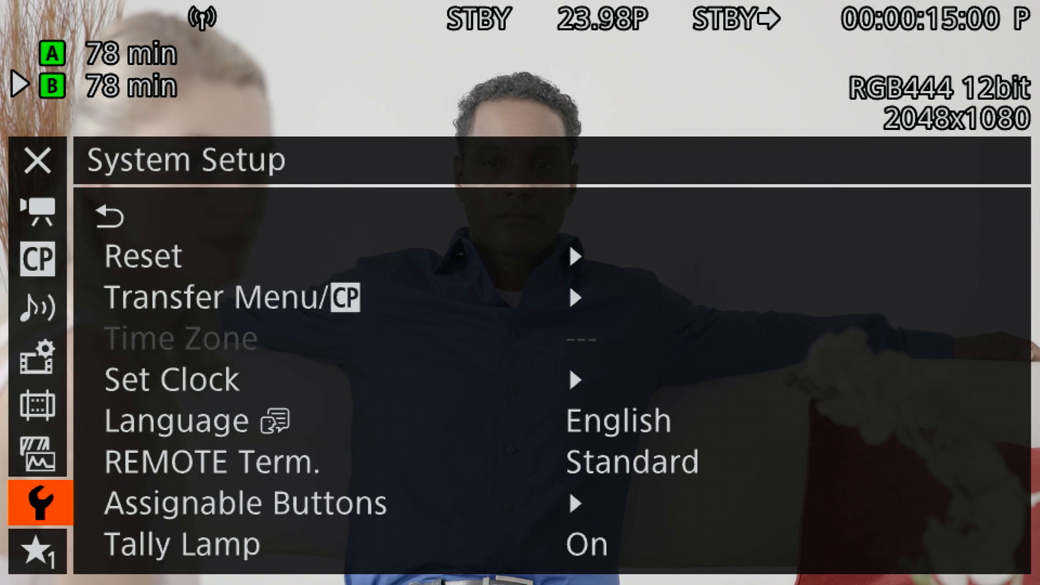
Step: In Network Settings, set Browser Remote Activate to On
{"action": "left_click", "coordinate": [232, 297]}
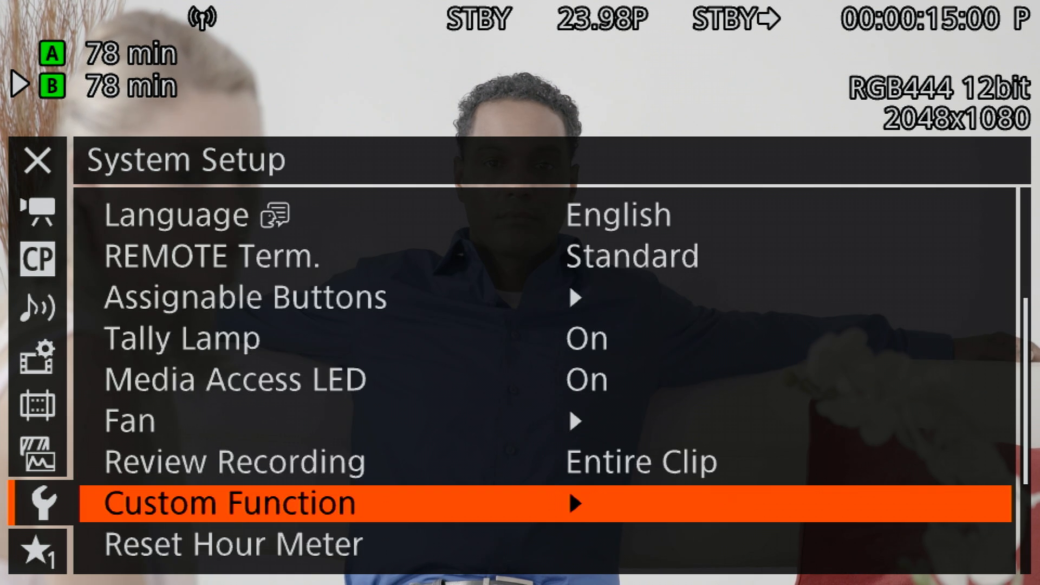
{"action": "scroll", "scroll_direction": "down", "scroll_amount": 3}
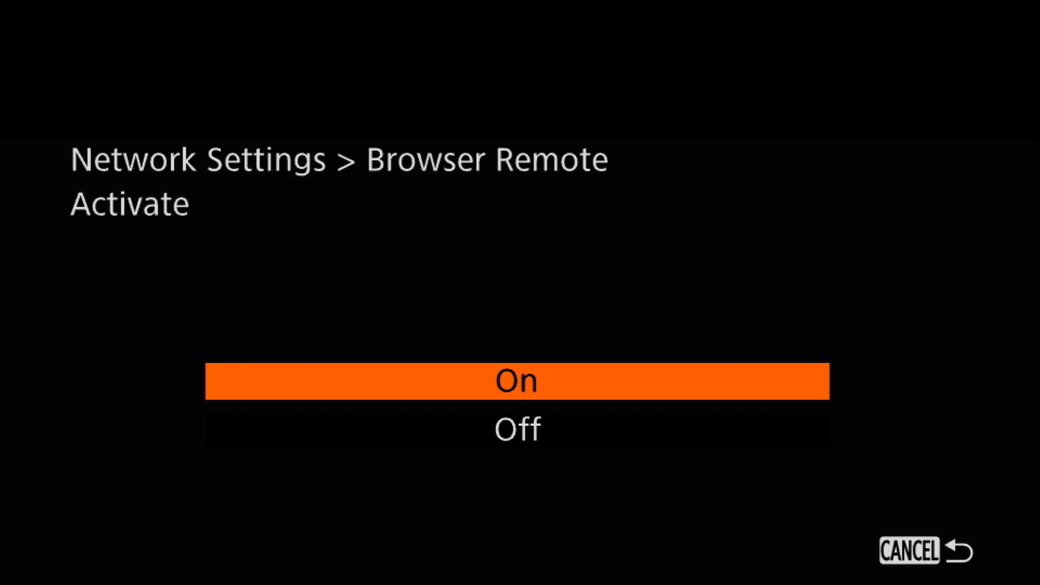
{"action": "left_click", "coordinate": [517, 381]}
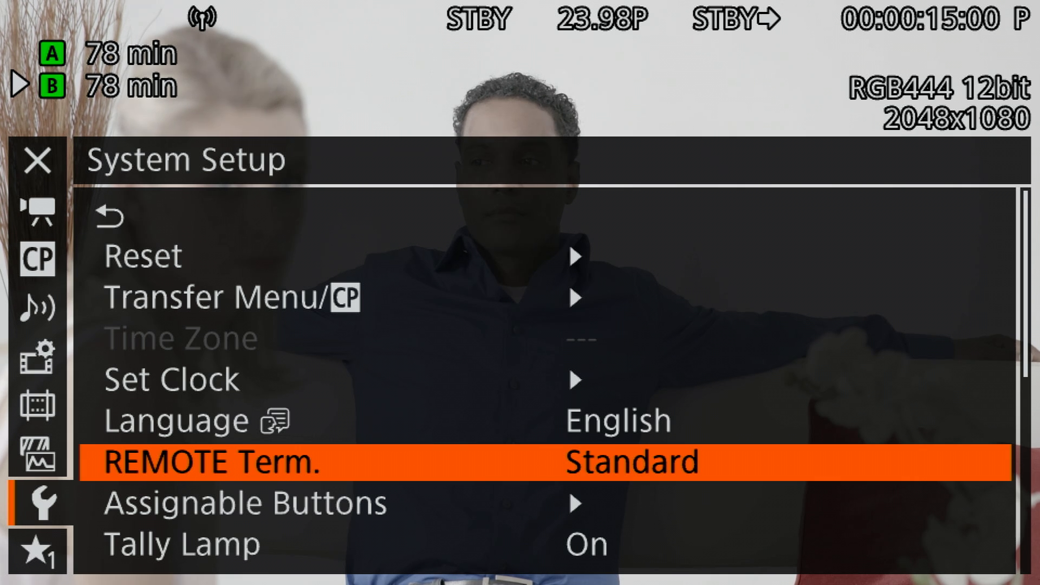
Step: Browse the Camera function list for the Assignable Buttons
{"action": "left_click", "coordinate": [245, 502]}
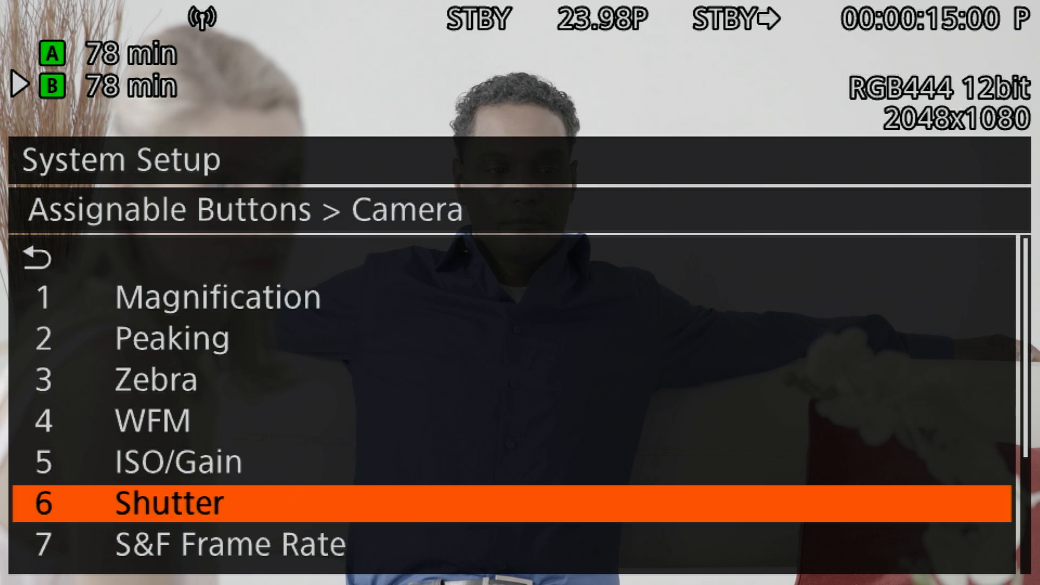
{"action": "scroll", "scroll_direction": "down", "scroll_amount": 3}
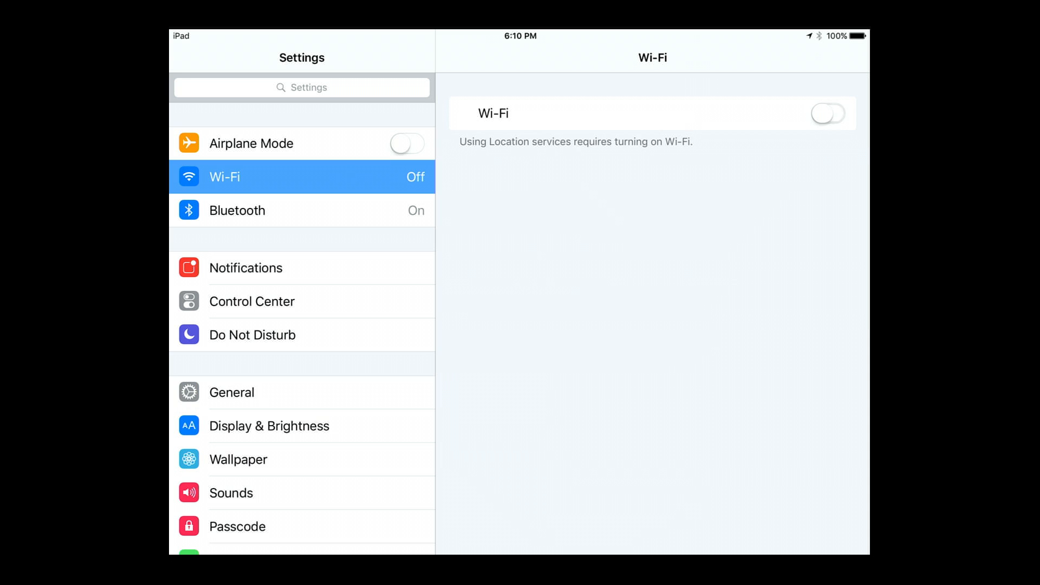
Step: Enable Wi-Fi and join the C300MkII-3400_Canon0C network with its numeric password
{"action": "left_click", "coordinate": [826, 114]}
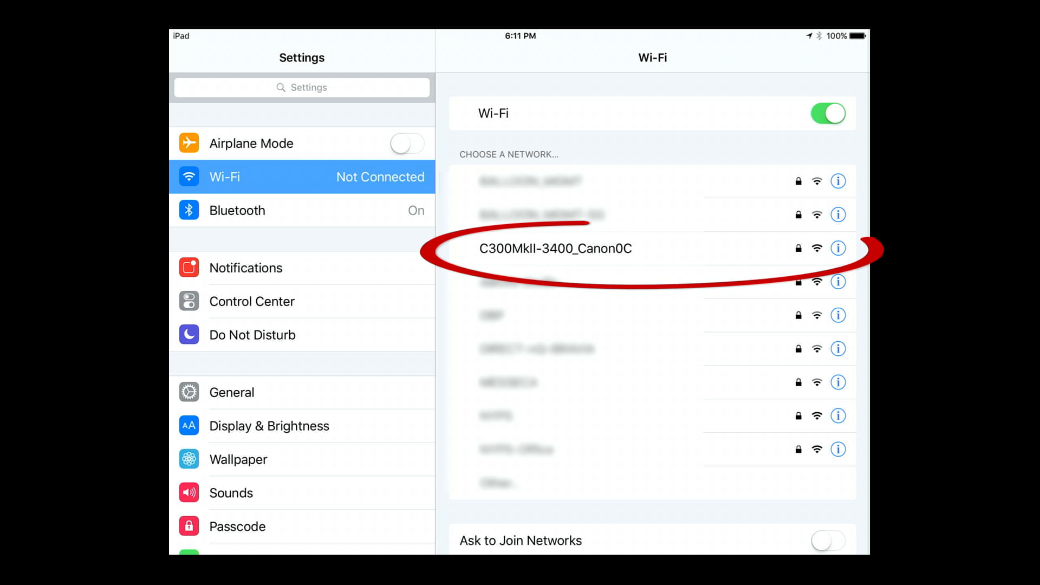
{"action": "left_click", "coordinate": [555, 248]}
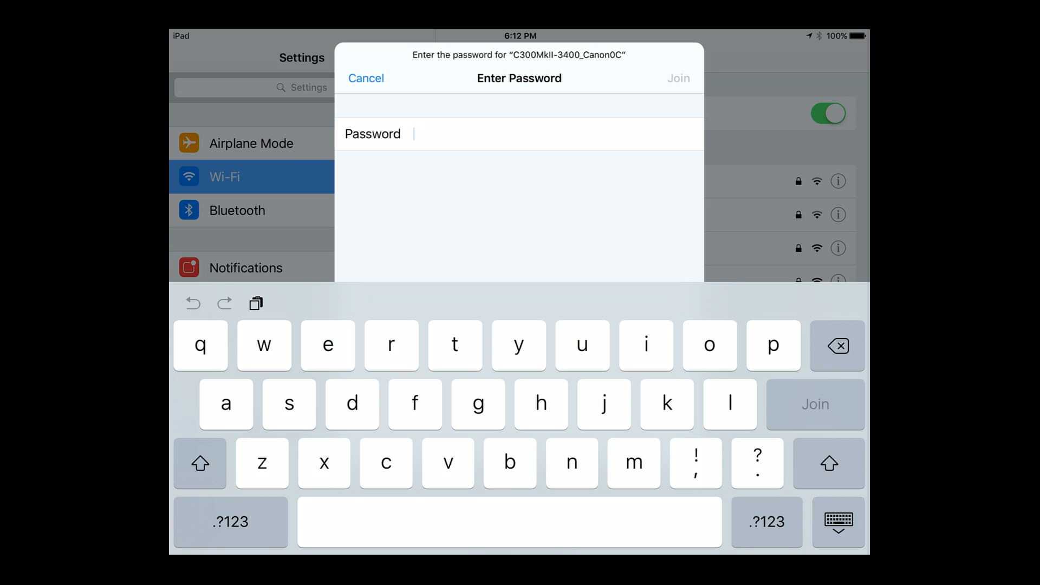
{"action": "left_click", "coordinate": [229, 521]}
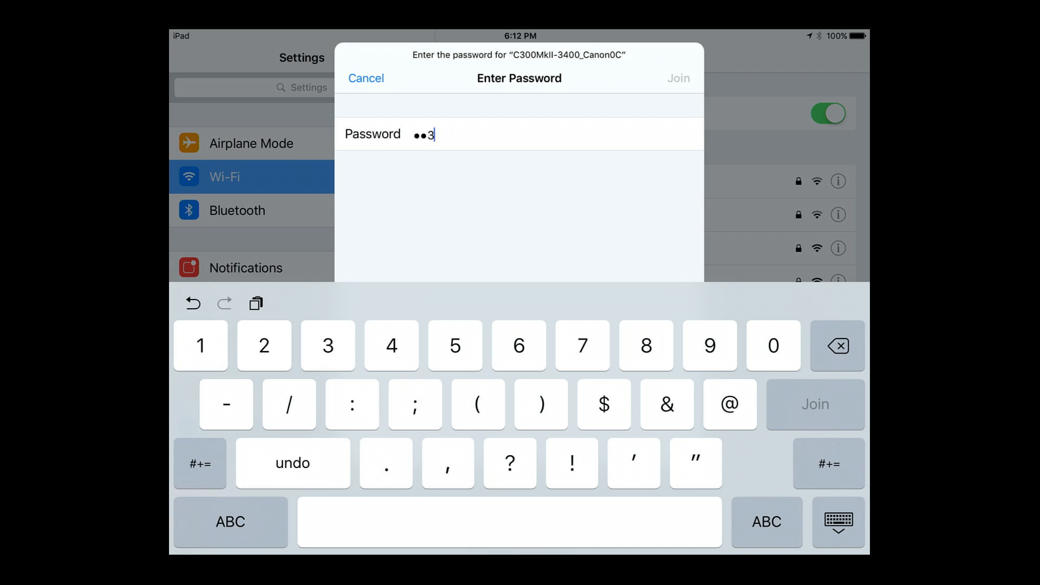
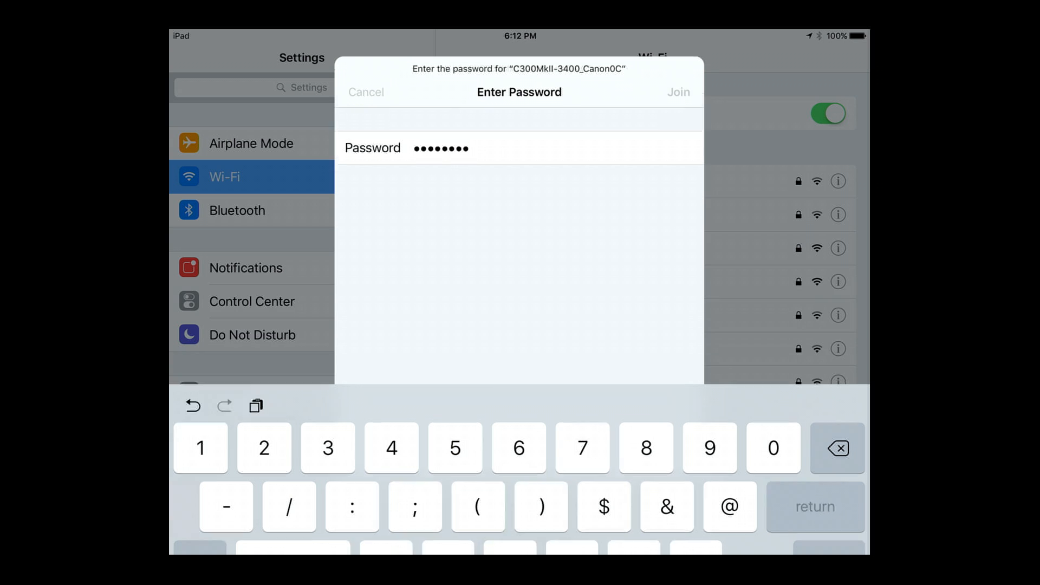
{"action": "left_click", "coordinate": [678, 91]}
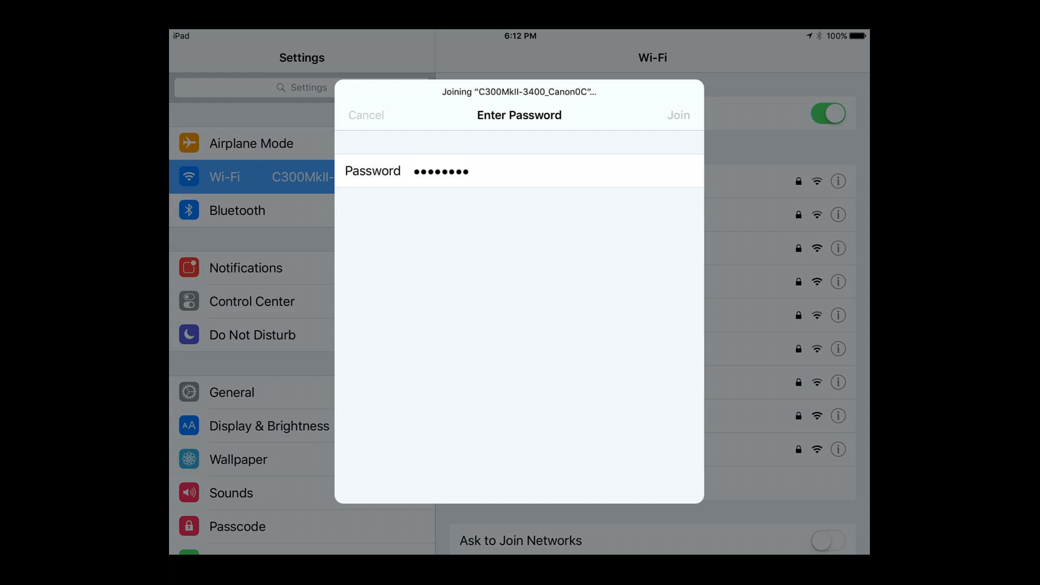
{"action": "left_click", "coordinate": [677, 115]}
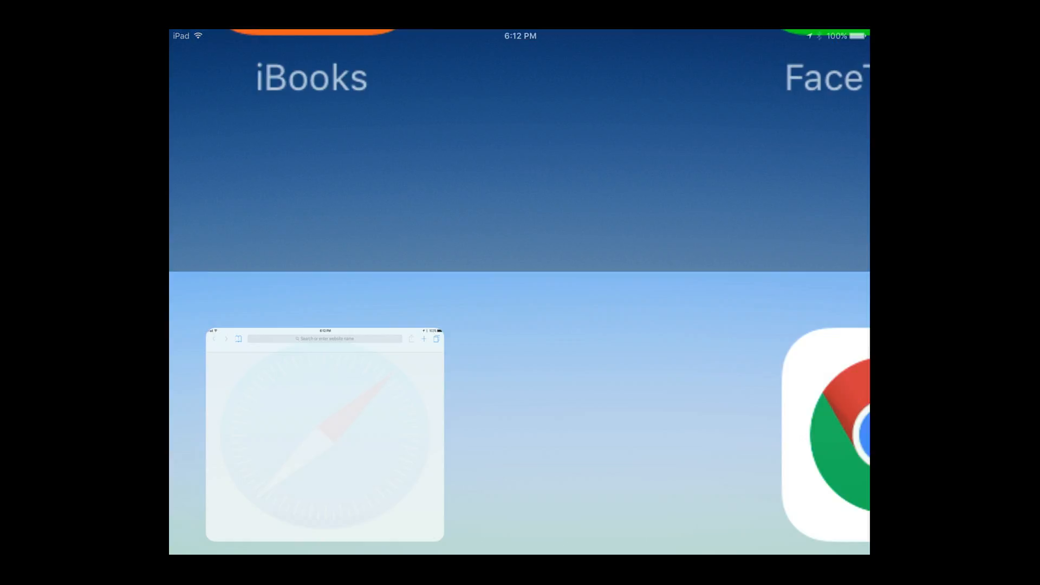
Step: Go to the camera's address 192.168.0.80 in Safari
{"action": "left_click", "coordinate": [323, 437]}
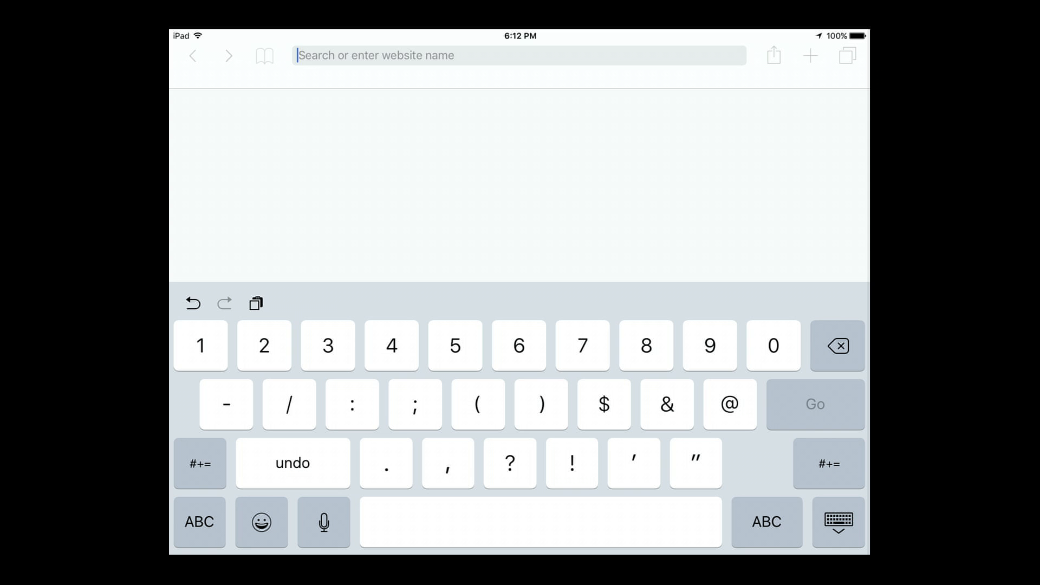
{"action": "type", "text": "192.168.0"}
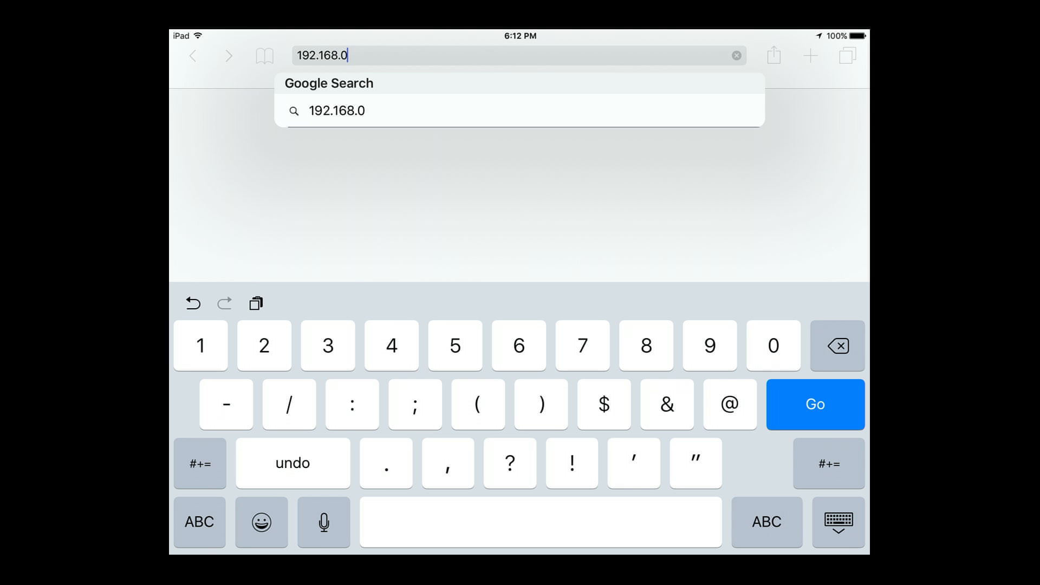
{"action": "type", "text": "80"}
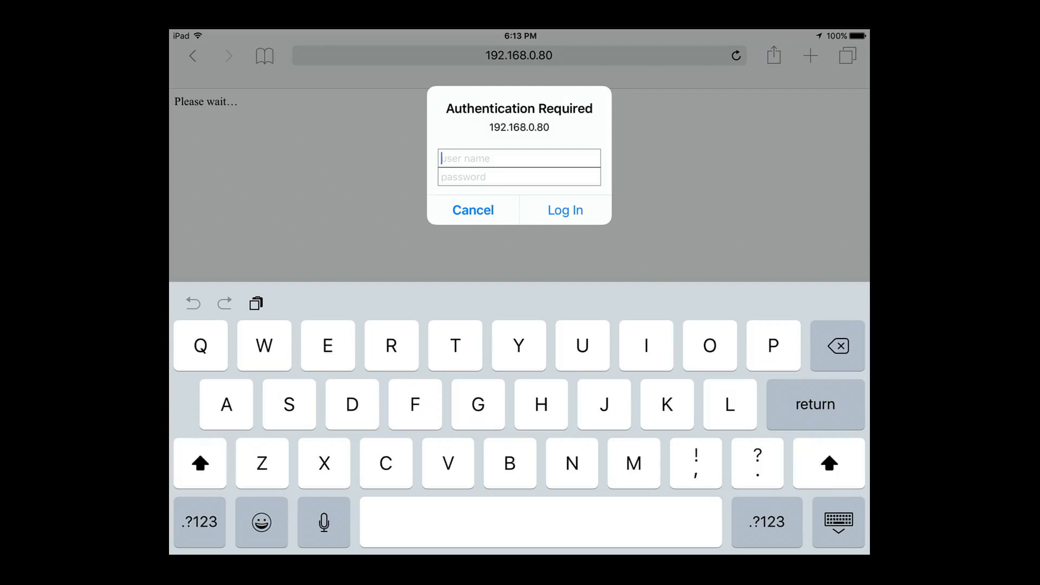
Step: Authenticate as the Full user with its password to enter Browser Remote
{"action": "type", "text": "u"}
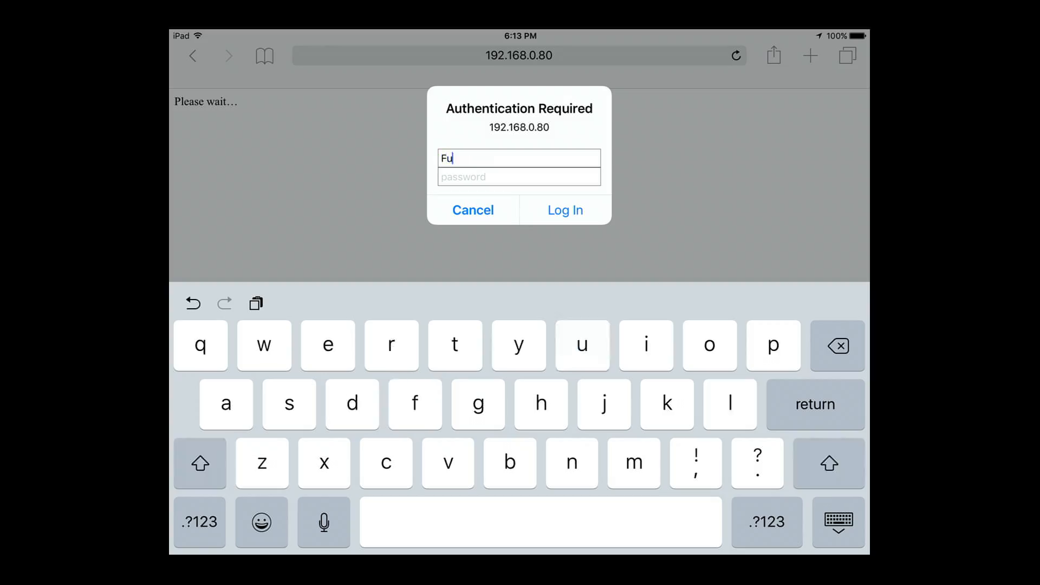
{"action": "type", "text": "ll"}
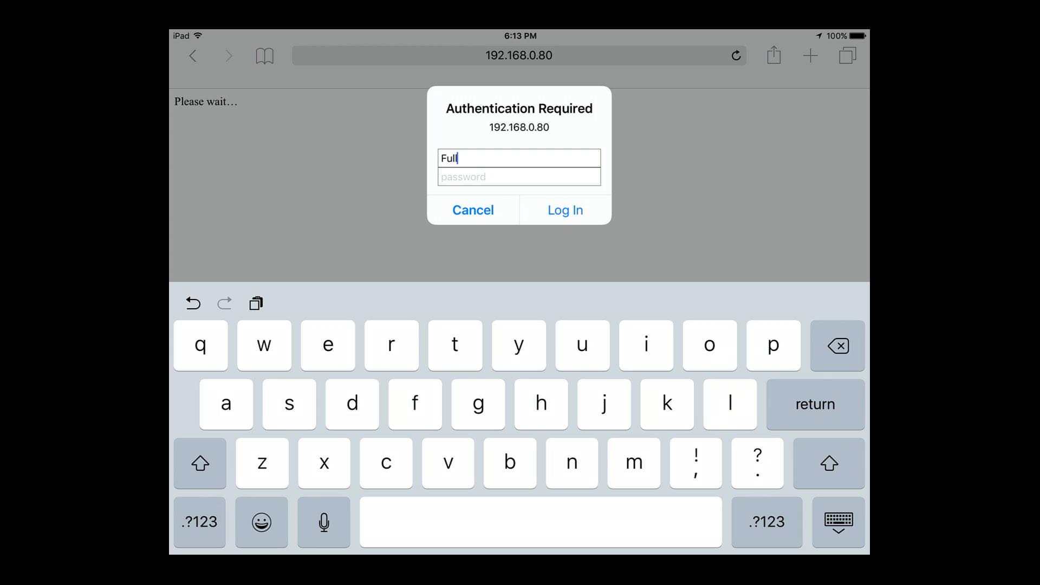
{"action": "left_click", "coordinate": [519, 176]}
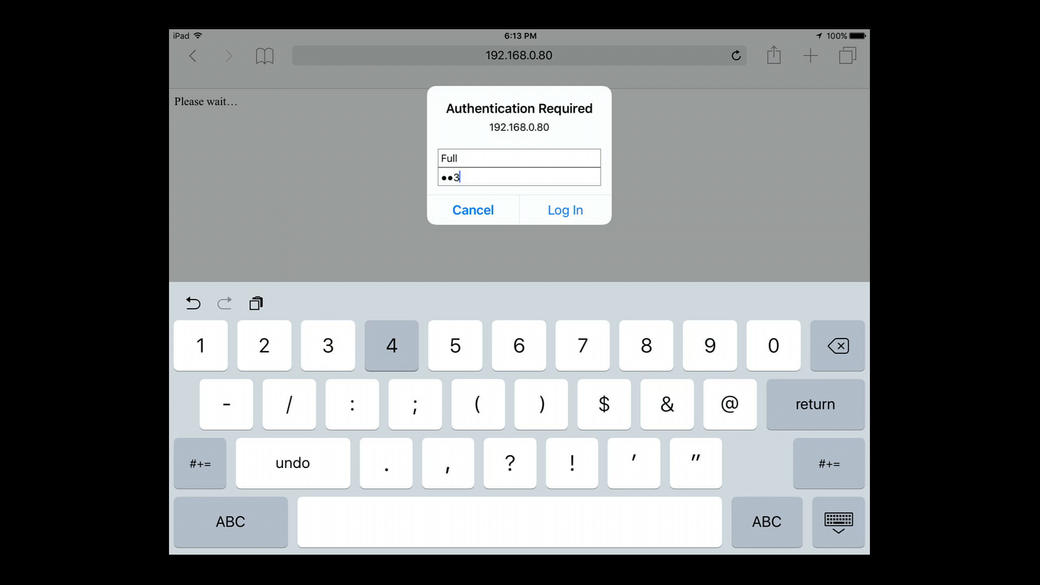
{"action": "type", "text": "8"}
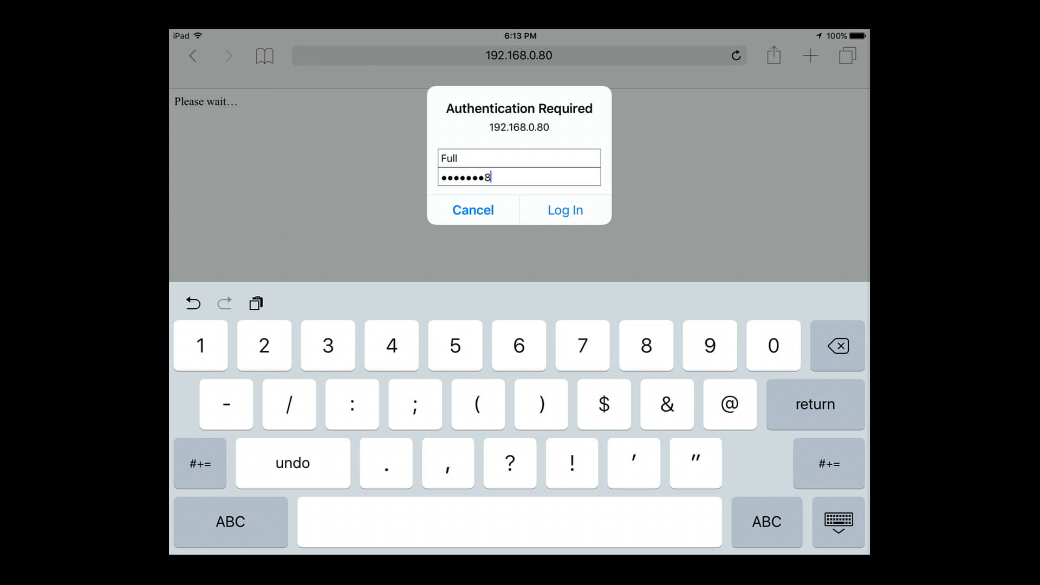
{"action": "left_click", "coordinate": [563, 210]}
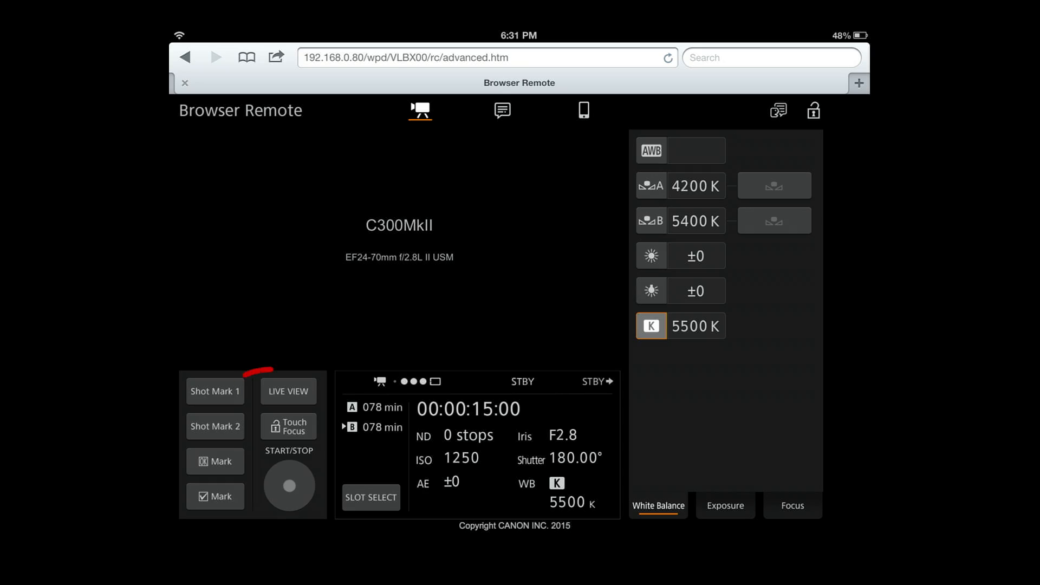
Step: Start live view and run a one-shot autofocus from the Focus controls
{"action": "left_click", "coordinate": [288, 391]}
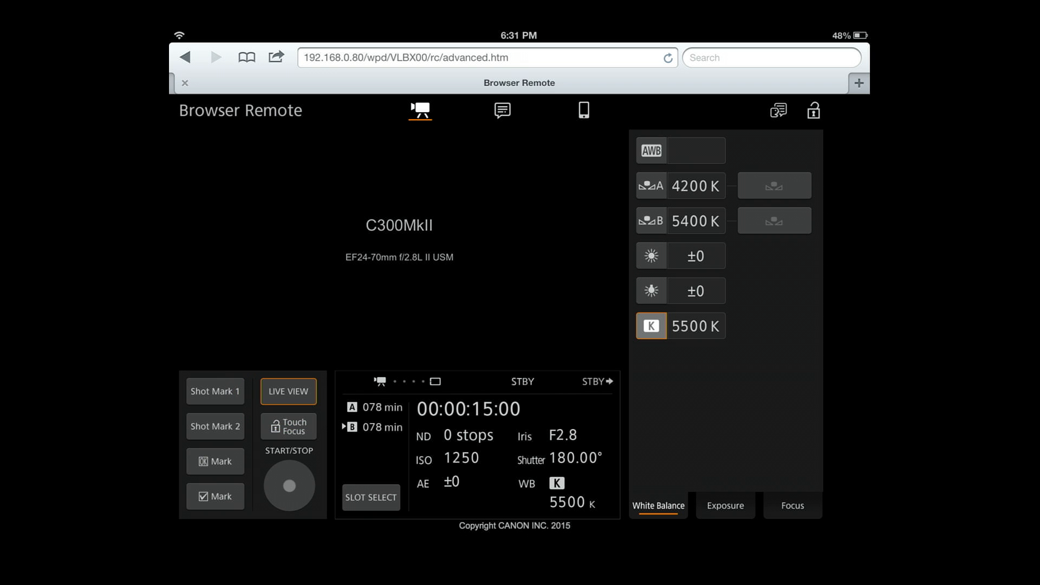
{"action": "left_click", "coordinate": [288, 391]}
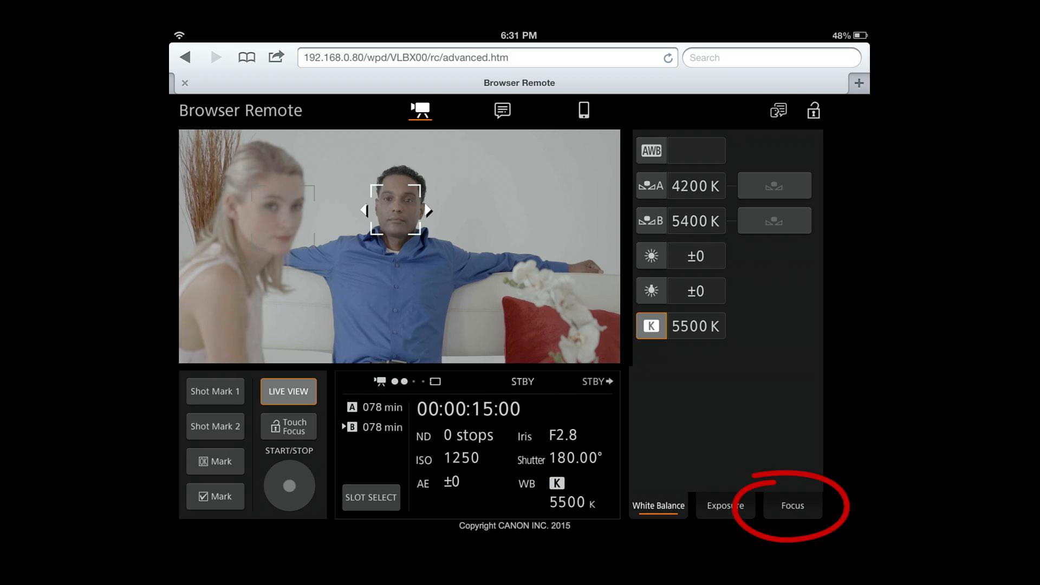
{"action": "left_click", "coordinate": [790, 506]}
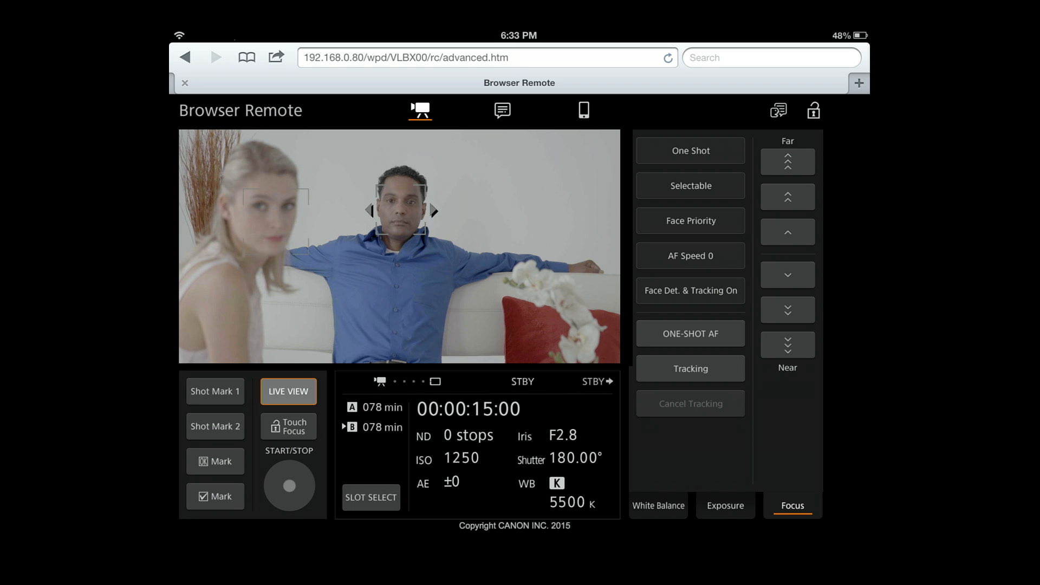
{"action": "left_click", "coordinate": [690, 150]}
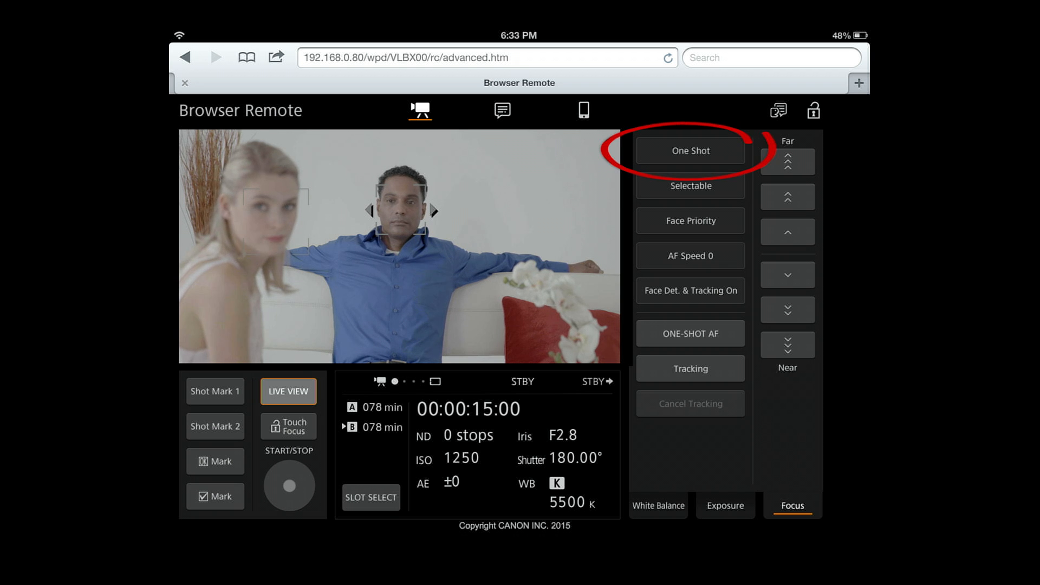
{"action": "left_click", "coordinate": [689, 150]}
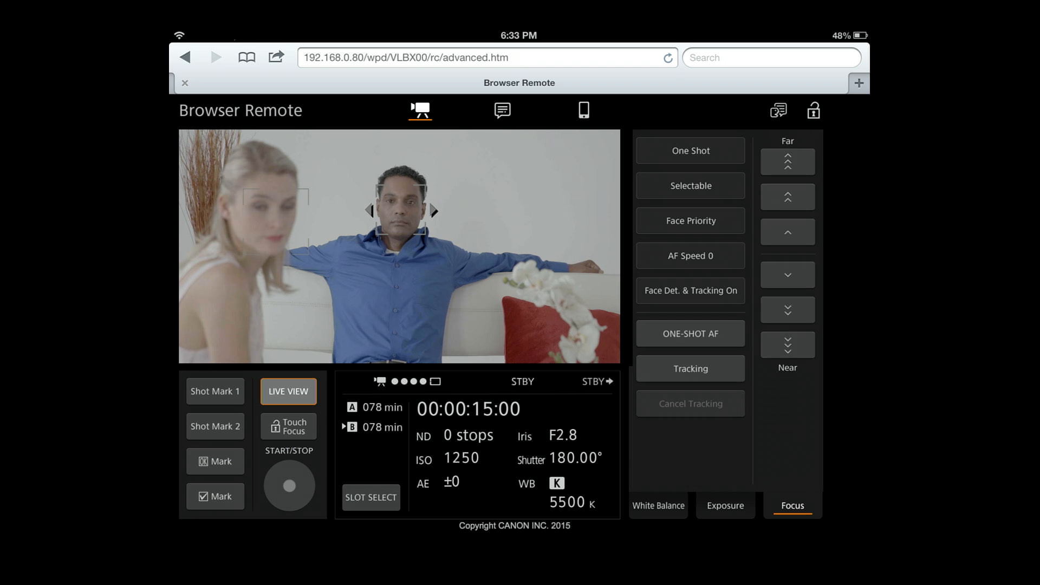
Step: View the clip metadata page, then the basic phone-style remote page
{"action": "left_click", "coordinate": [690, 151]}
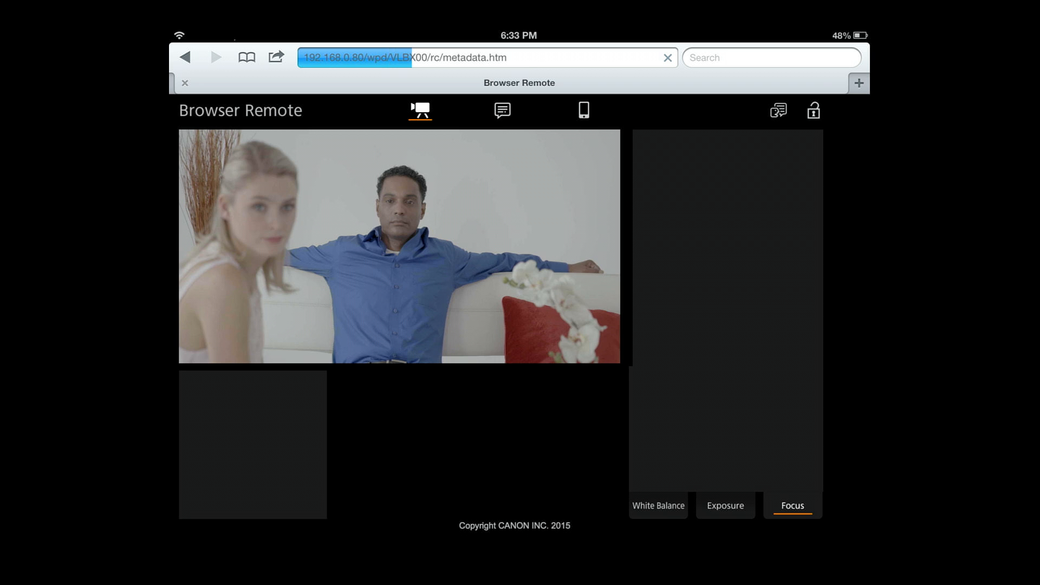
{"action": "left_click", "coordinate": [502, 110]}
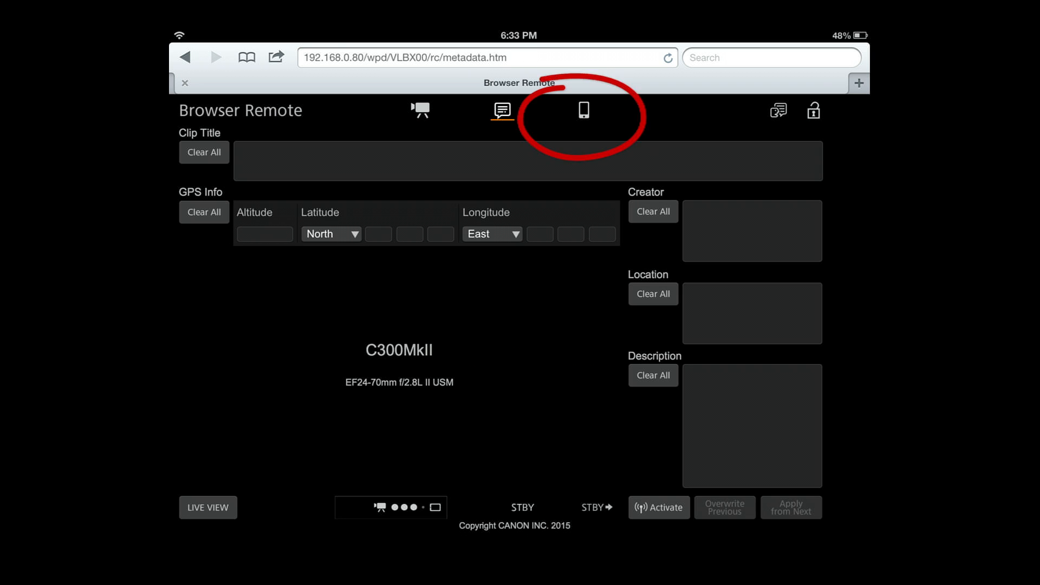
{"action": "left_click", "coordinate": [583, 110]}
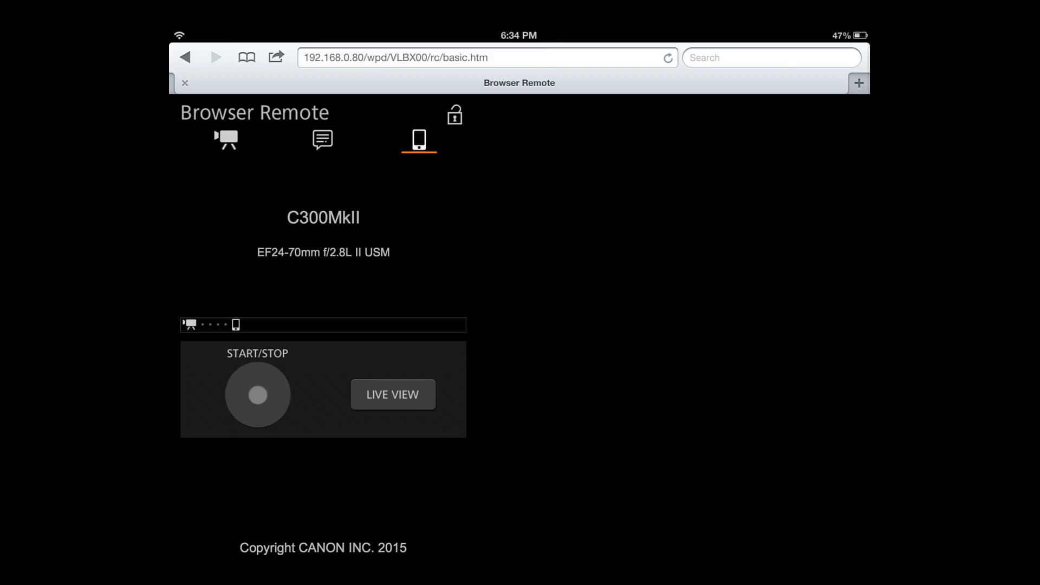